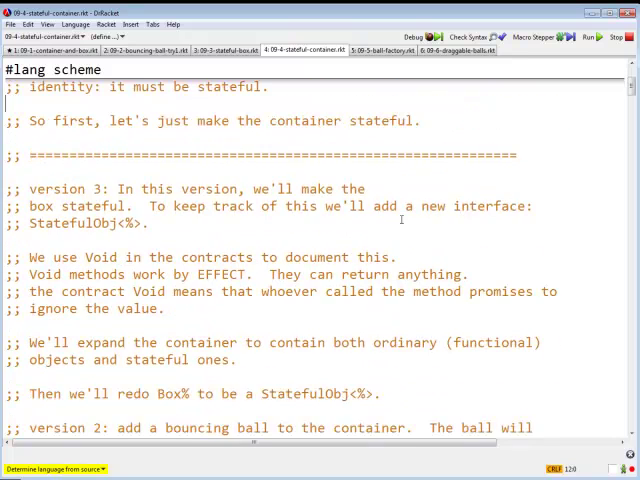
# - Read down through the Container% class and its StatefulWorldObj% interface to the run-world definitions
pyautogui.scroll(-3)
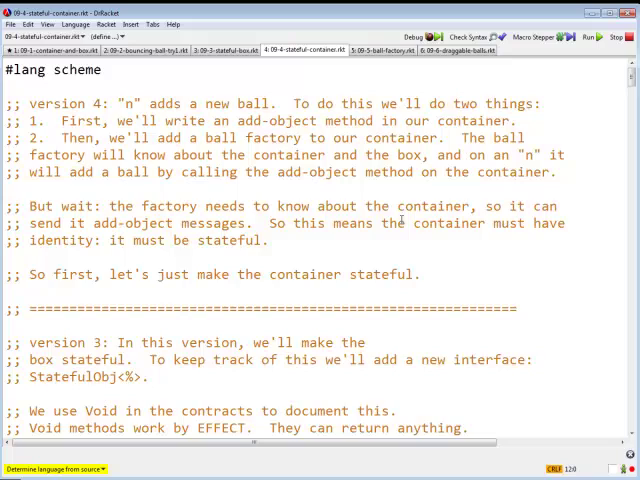
pyautogui.scroll(-3)
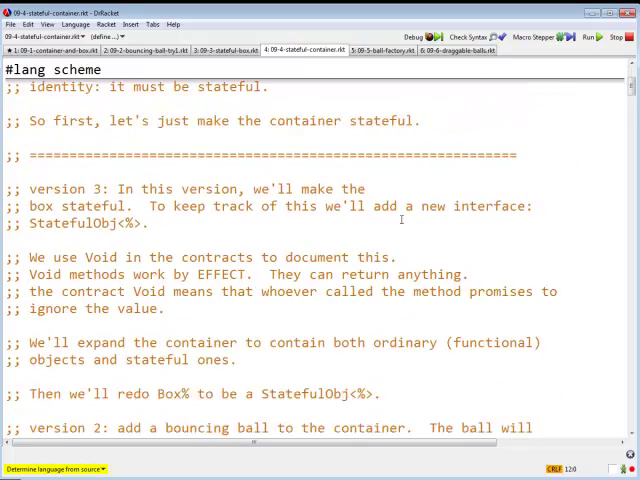
pyautogui.scroll(-3)
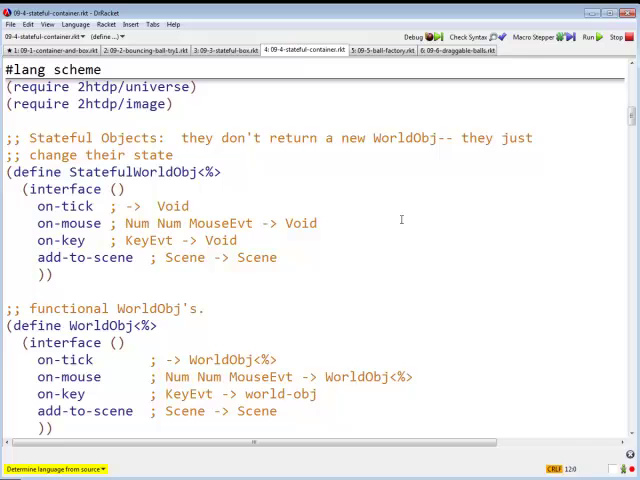
pyautogui.scroll(-3)
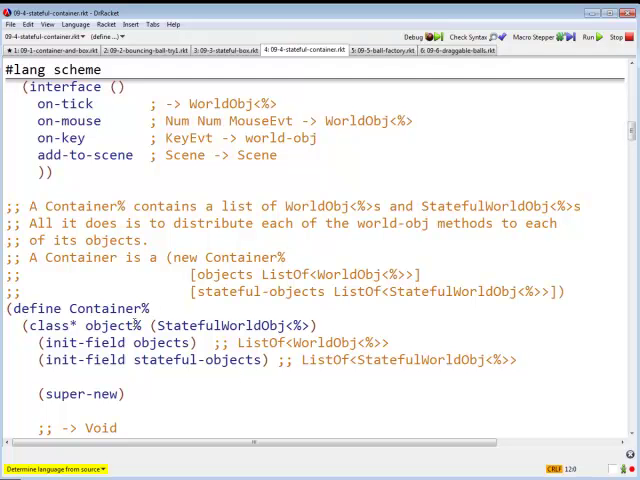
pyautogui.doubleClick(230, 324)
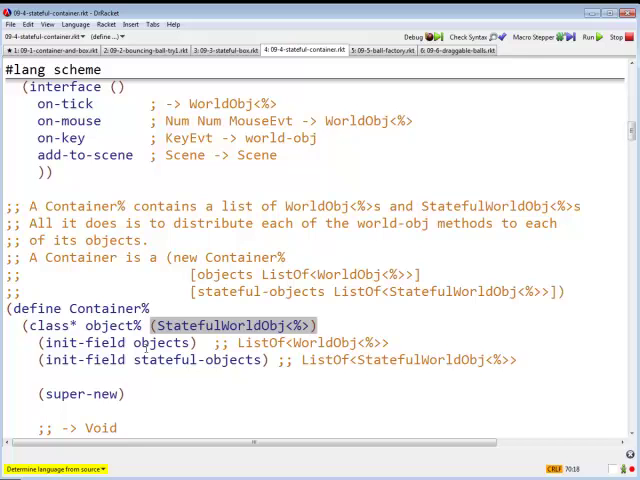
pyautogui.scroll(-3)
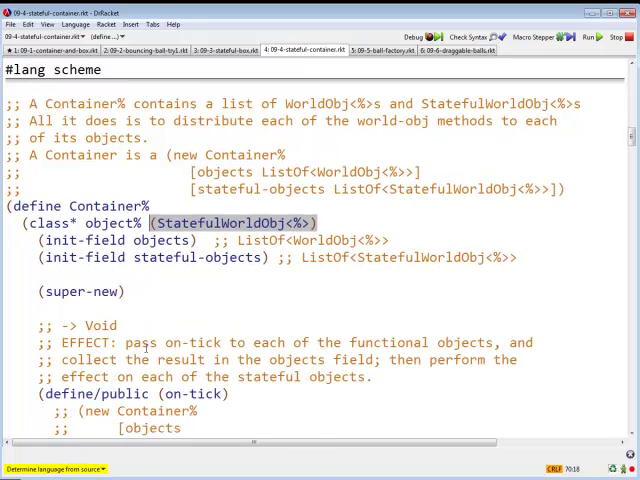
pyautogui.scroll(-3)
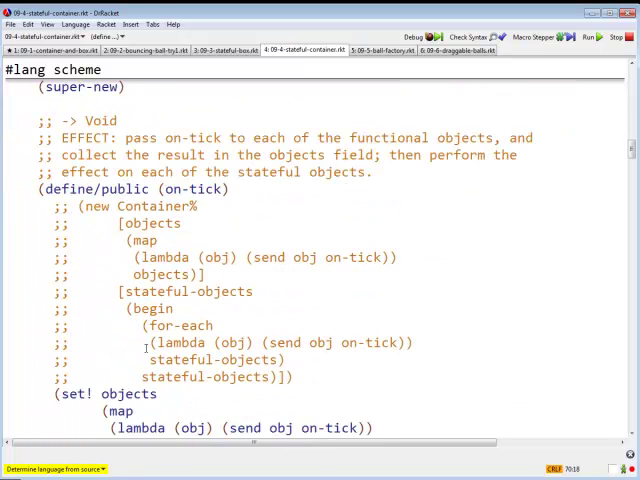
pyautogui.scroll(-3)
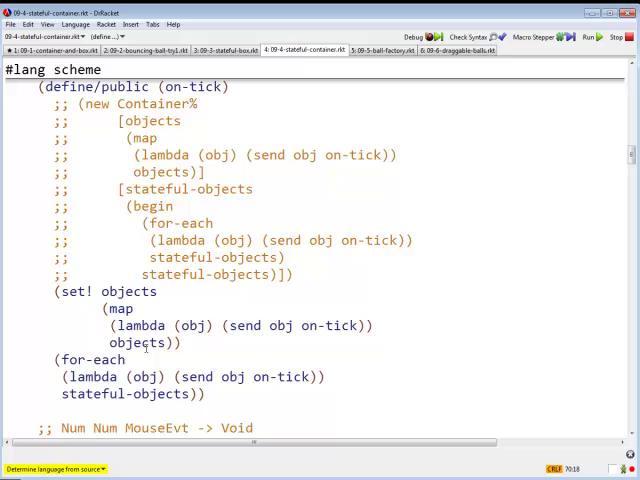
pyautogui.scroll(-3)
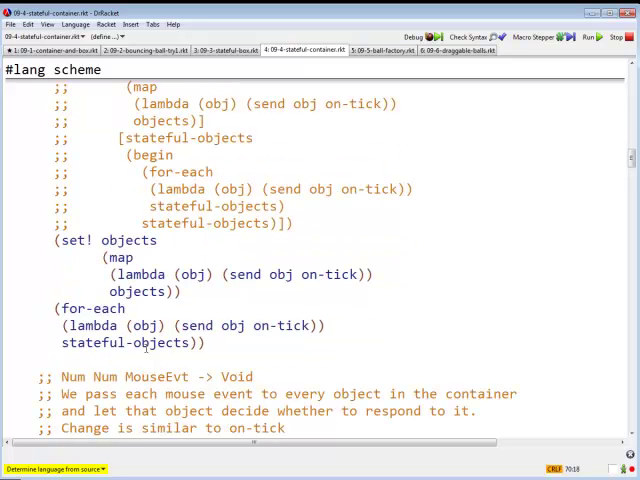
pyautogui.scroll(-3)
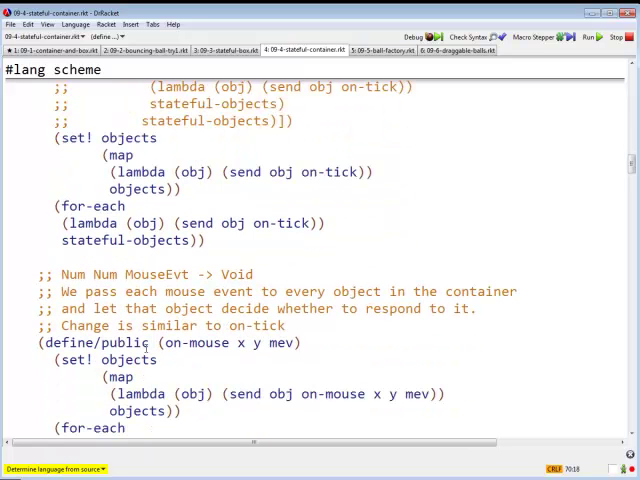
pyautogui.scroll(-3)
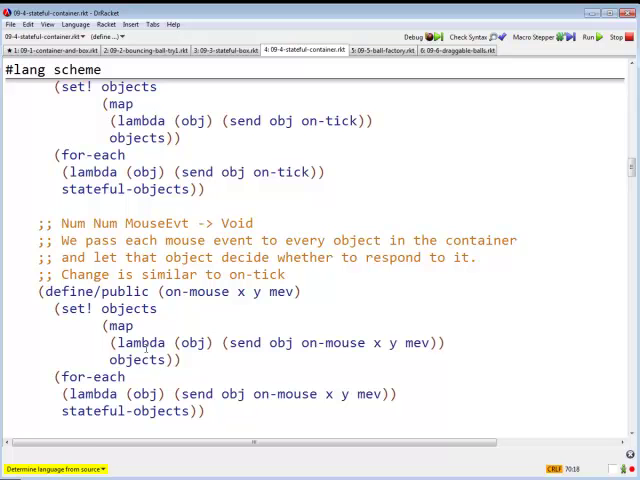
pyautogui.scroll(-3)
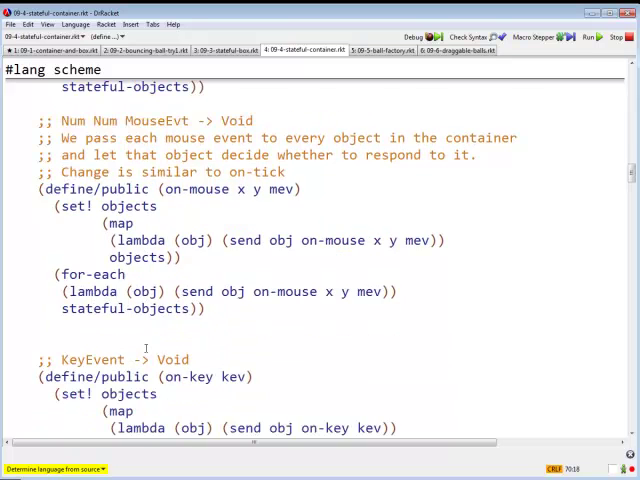
pyautogui.scroll(-3)
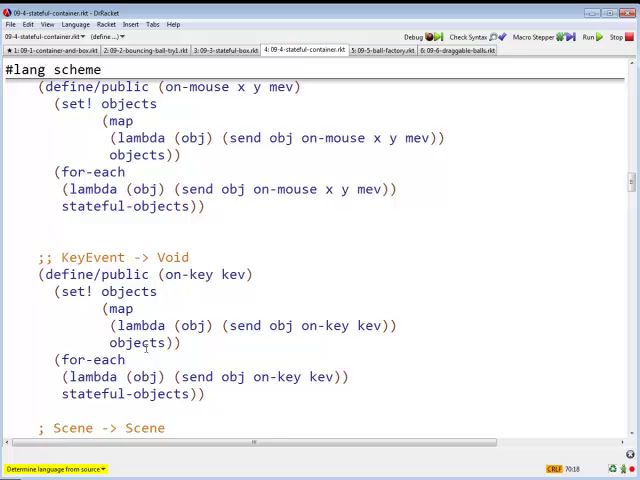
pyautogui.scroll(-3)
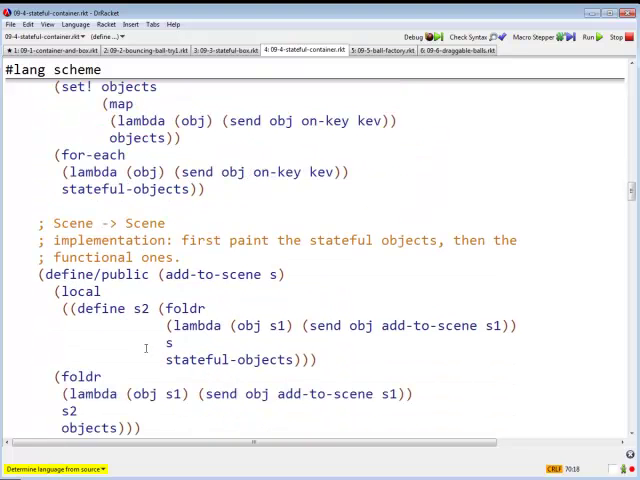
pyautogui.scroll(-3)
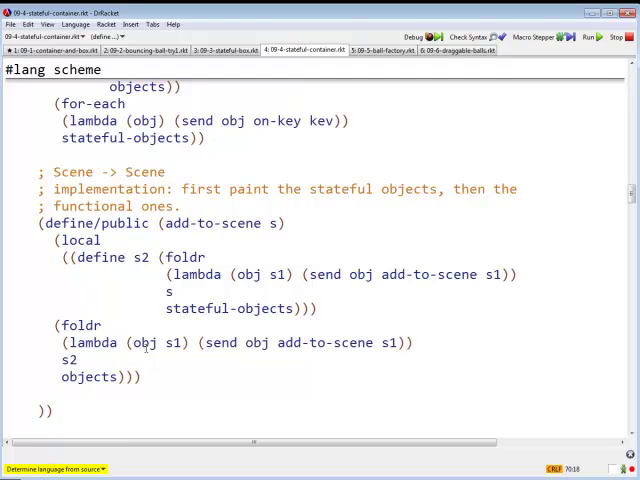
pyautogui.scroll(-3)
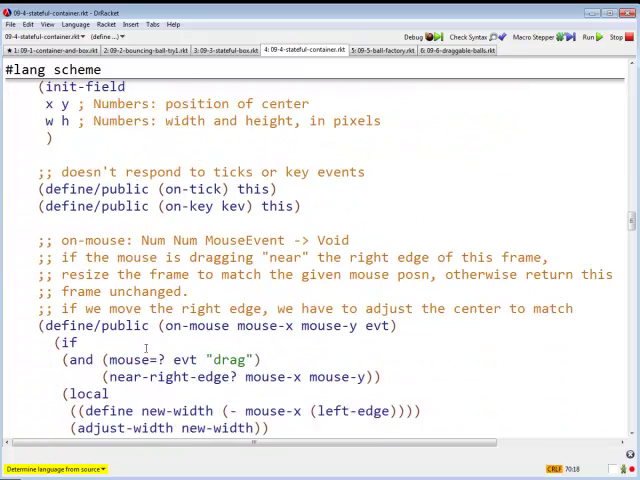
pyautogui.scroll(-3)
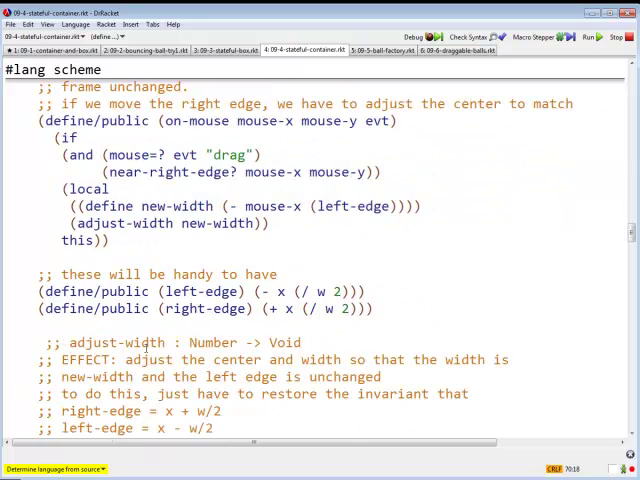
pyautogui.scroll(-3)
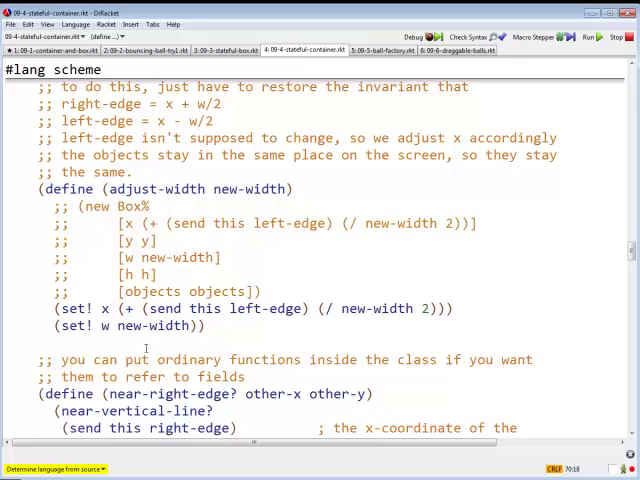
pyautogui.scroll(-3)
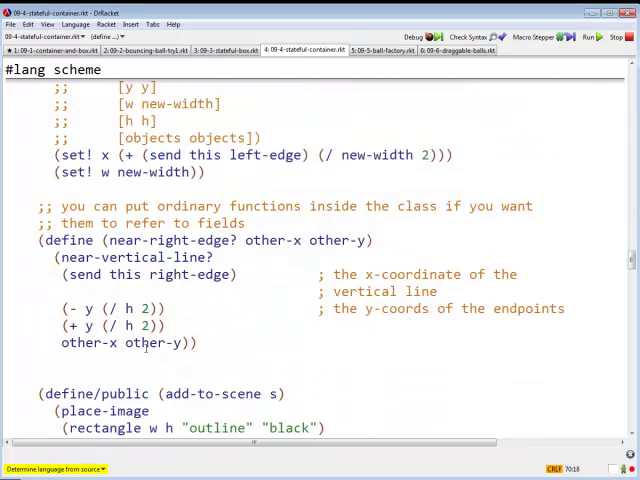
pyautogui.scroll(-3)
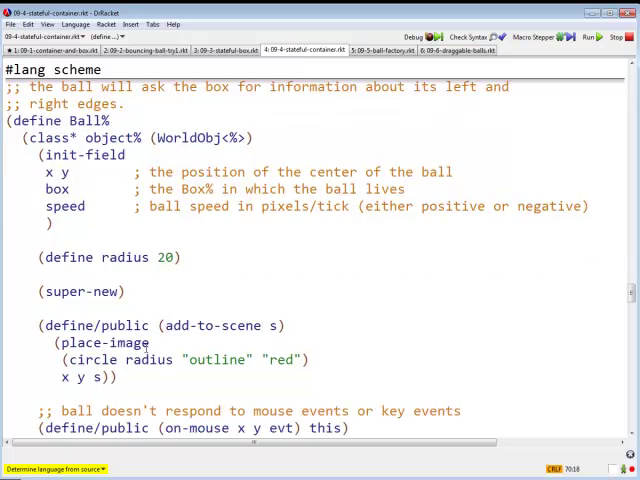
pyautogui.scroll(-3)
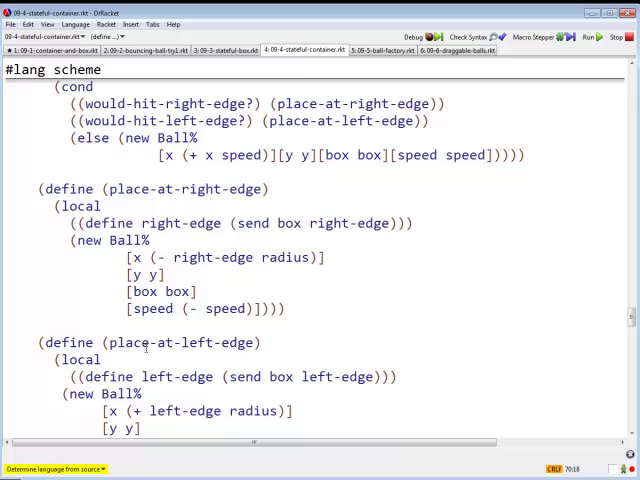
pyautogui.scroll(-3)
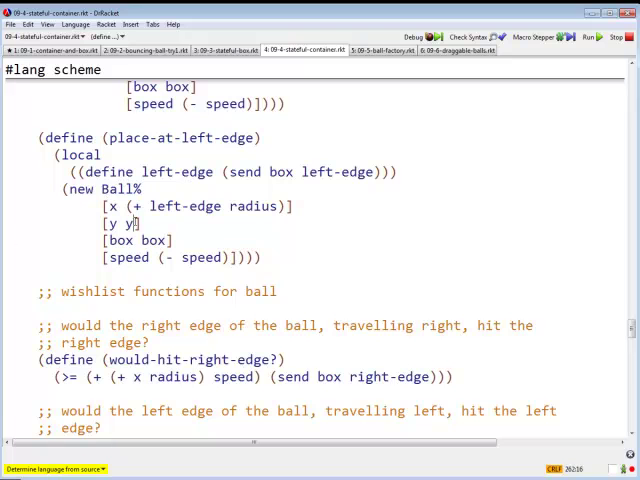
pyautogui.scroll(-3)
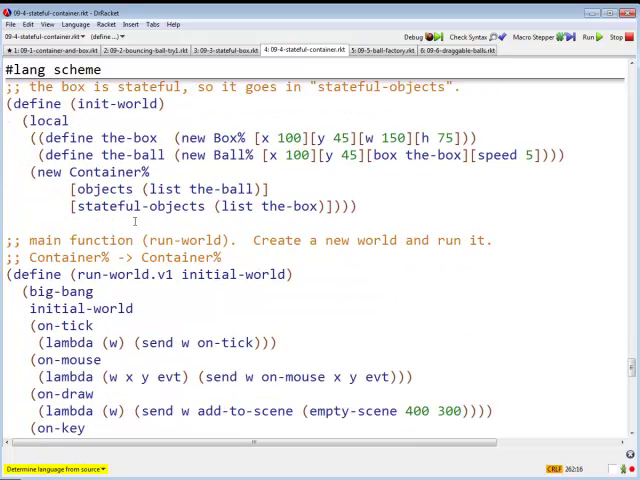
pyautogui.scroll(-3)
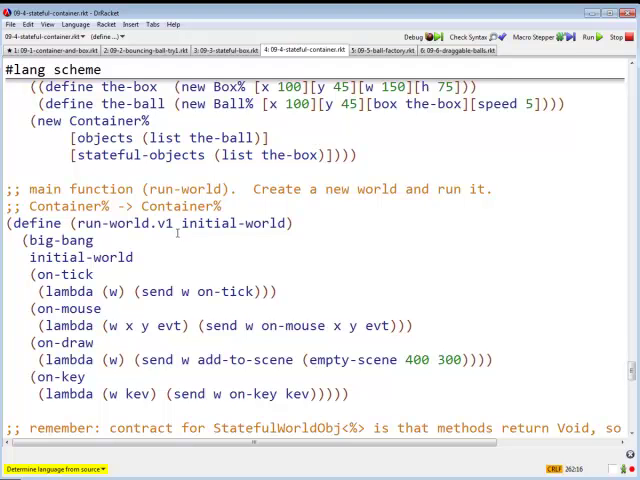
pyautogui.scroll(-3)
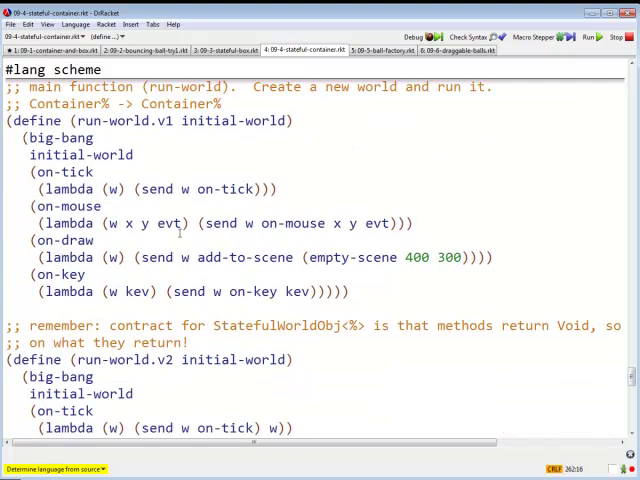
pyautogui.scroll(-3)
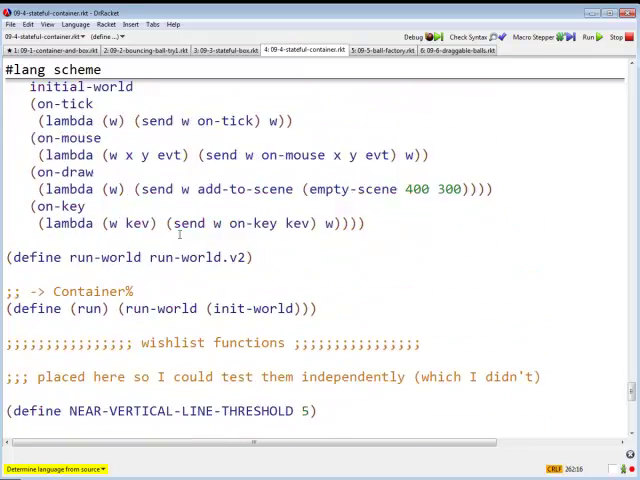
# - Run the file and evaluate (run-world.v1 (init-world)), ending in a send target-is-not-an-object error
pyautogui.click(592, 36)
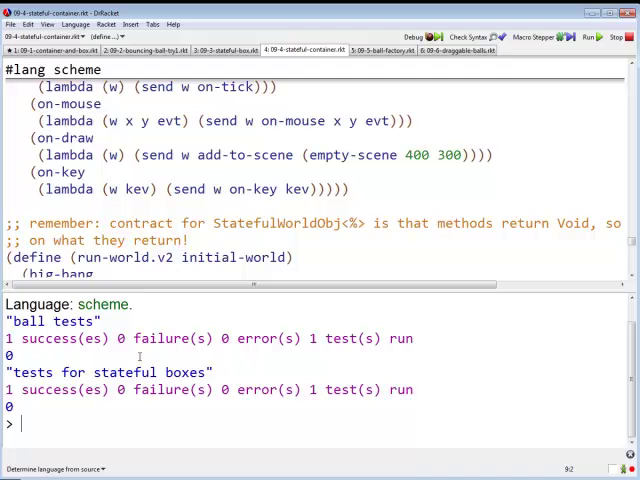
pyautogui.write('(')
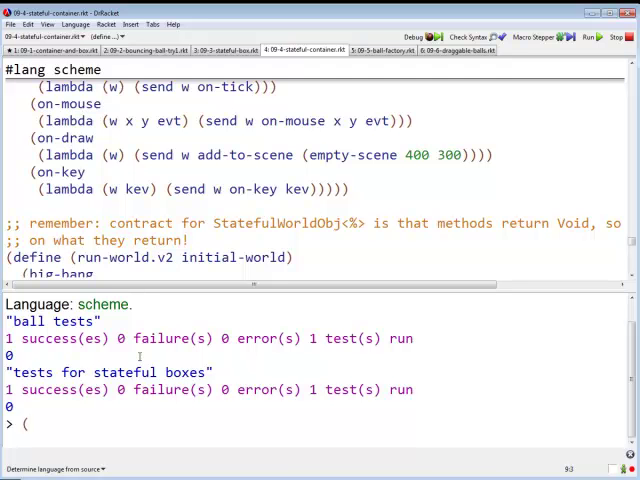
pyautogui.write('run-world.v1')
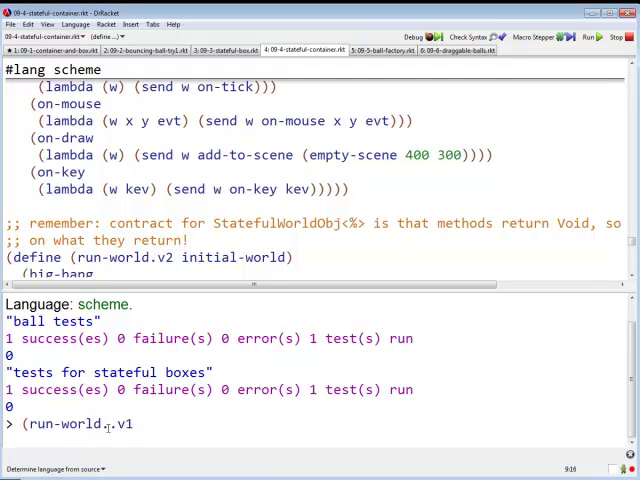
pyautogui.press('BackSpace')
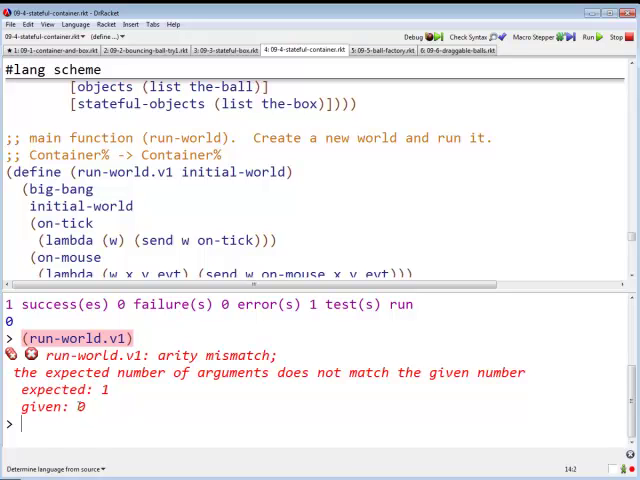
pyautogui.moveTo(78, 408)
pyautogui.write('(run-world.v1')
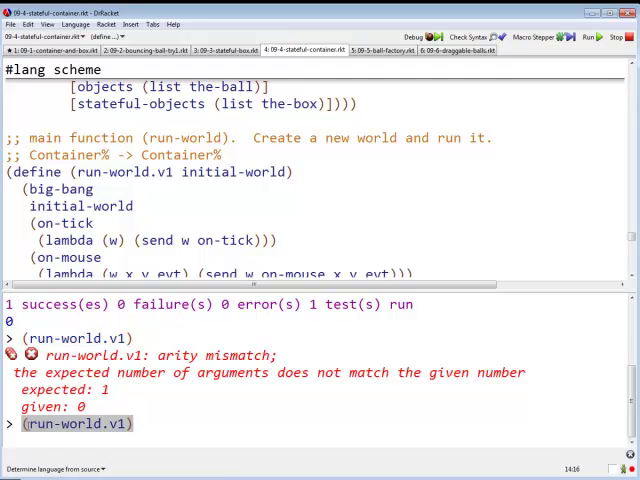
pyautogui.write('(')
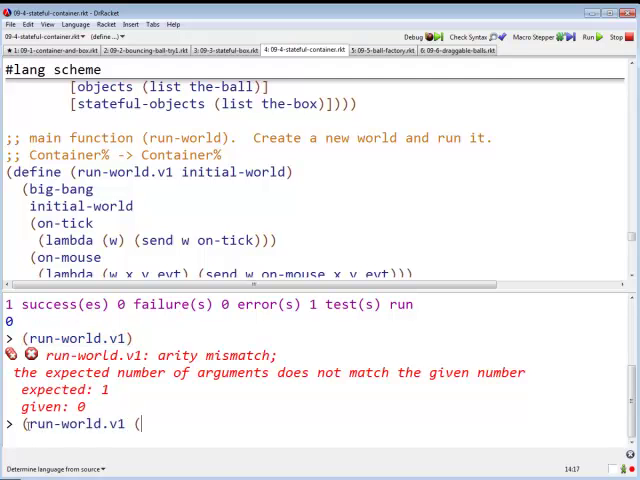
pyautogui.write('initial-')
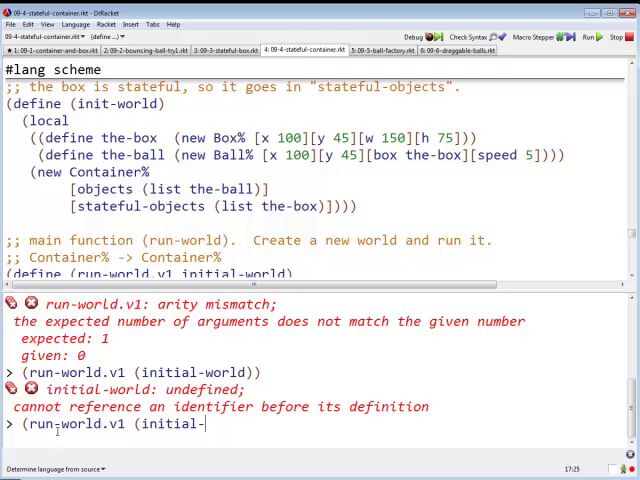
pyautogui.press('BackSpace')
pyautogui.write('-world))')
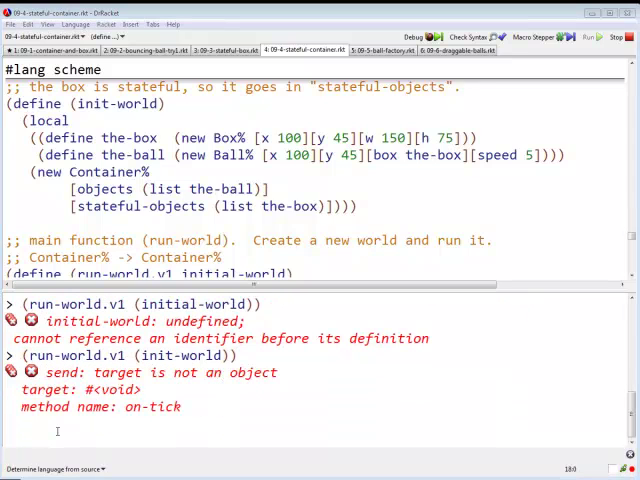
pyautogui.scroll(-3)
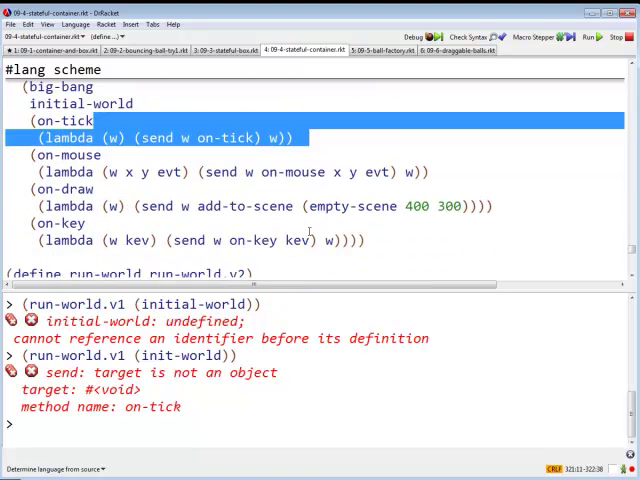
pyautogui.scroll(-3)
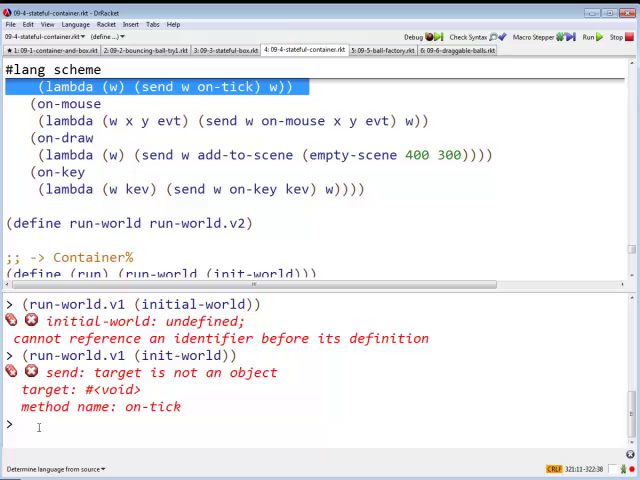
# - Evaluate (run-world.v2 (init-world)) to show the ball-in-a-box window, then close it
pyautogui.write('(')
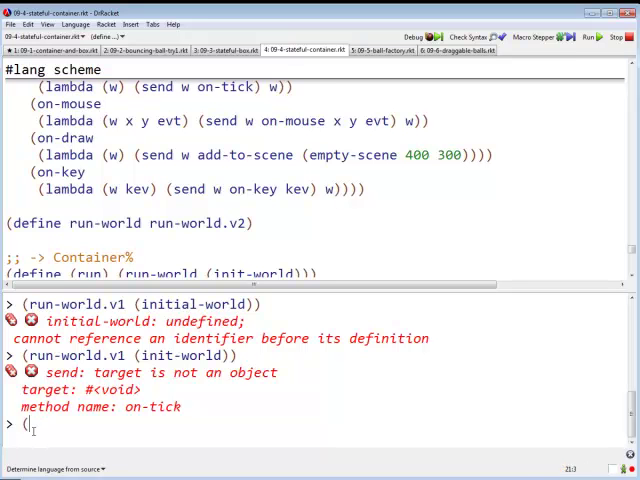
pyautogui.press('backspace')
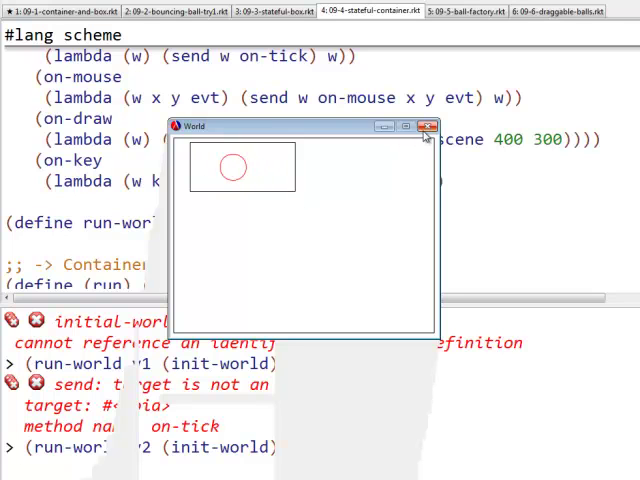
pyautogui.click(426, 126)
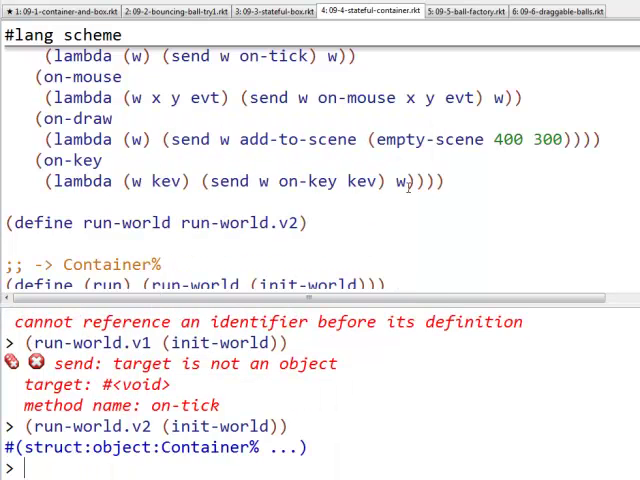